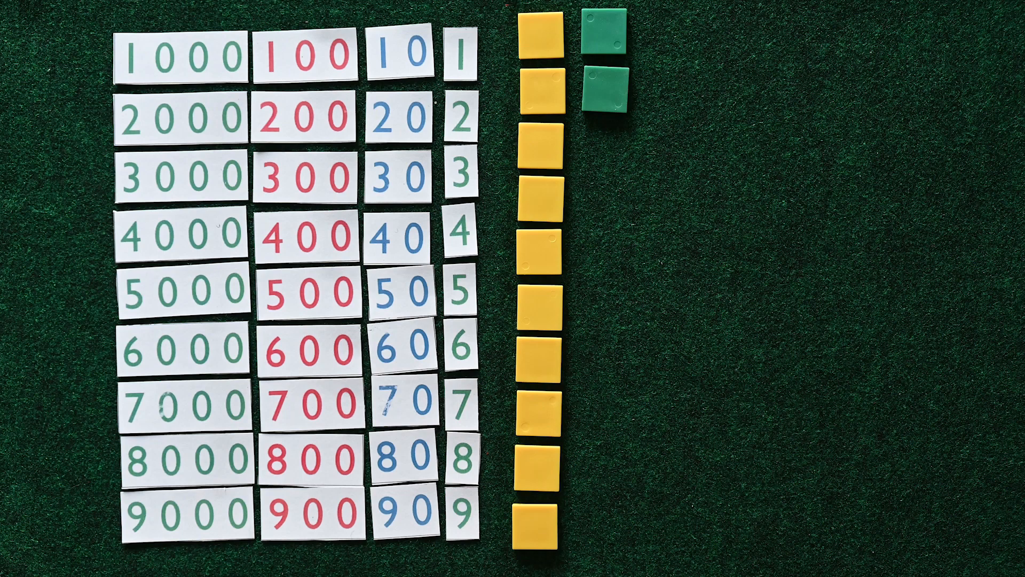
drag(602, 66, 614, 451)
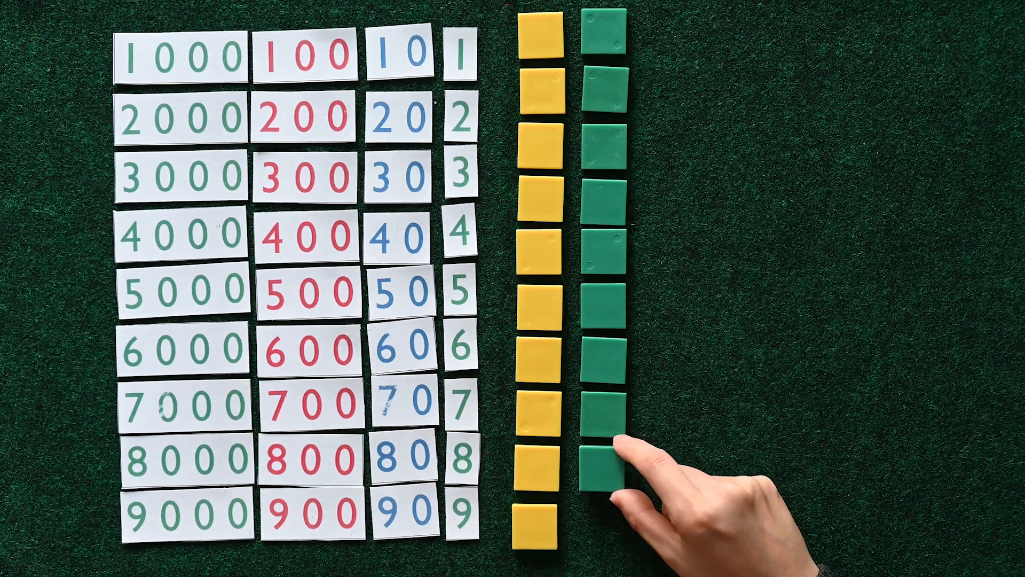